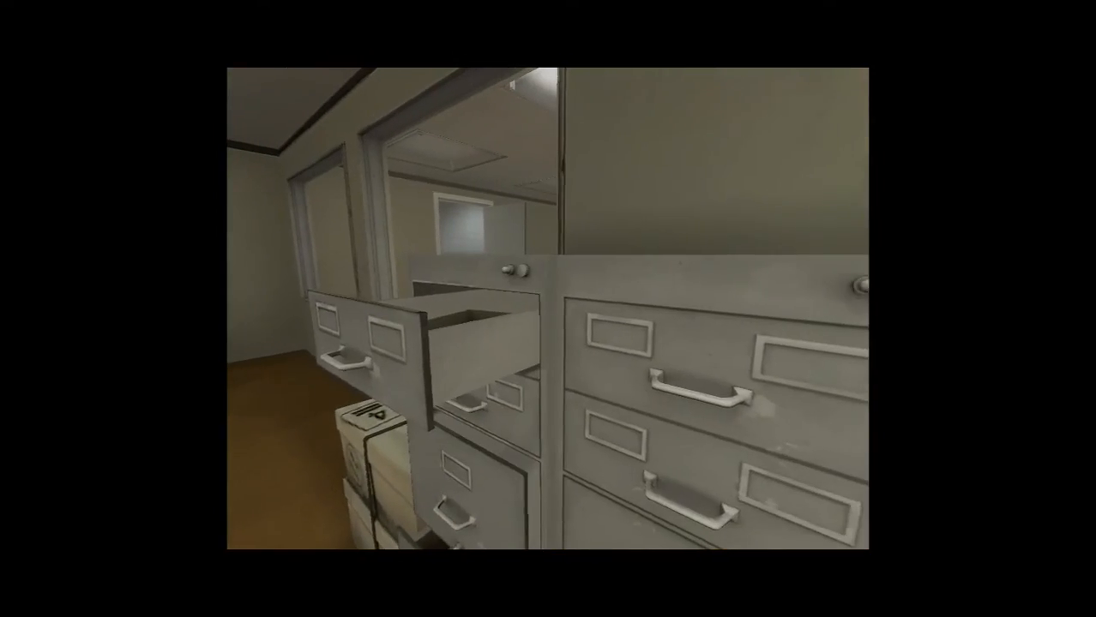
{"action": "mouse_move", "coordinate": [548, 309]}
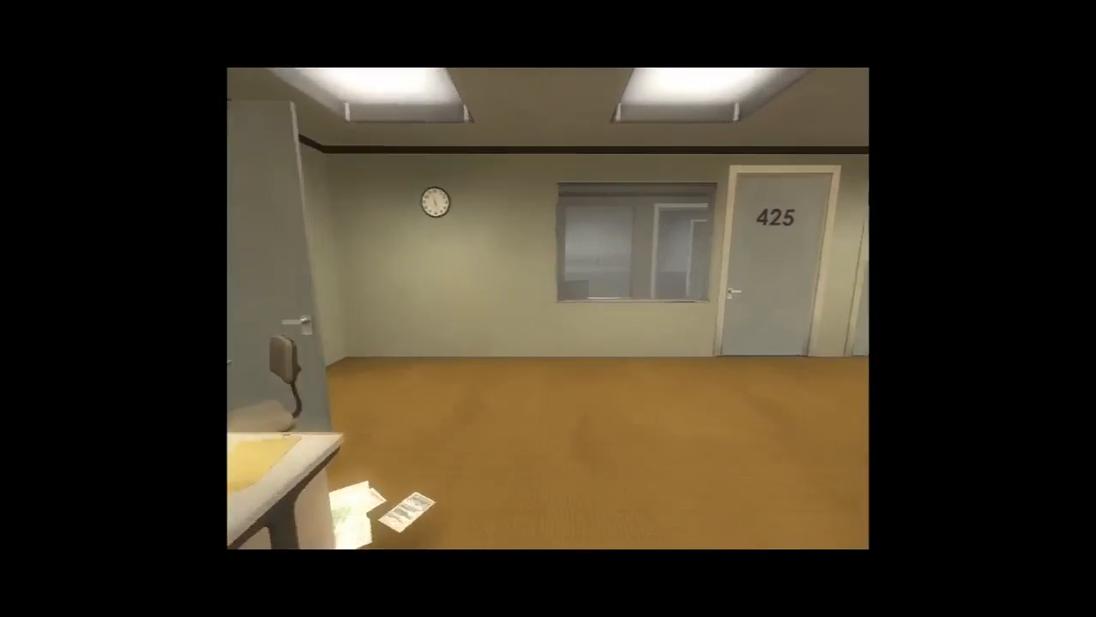
{"action": "mouse_move", "coordinate": [548, 309]}
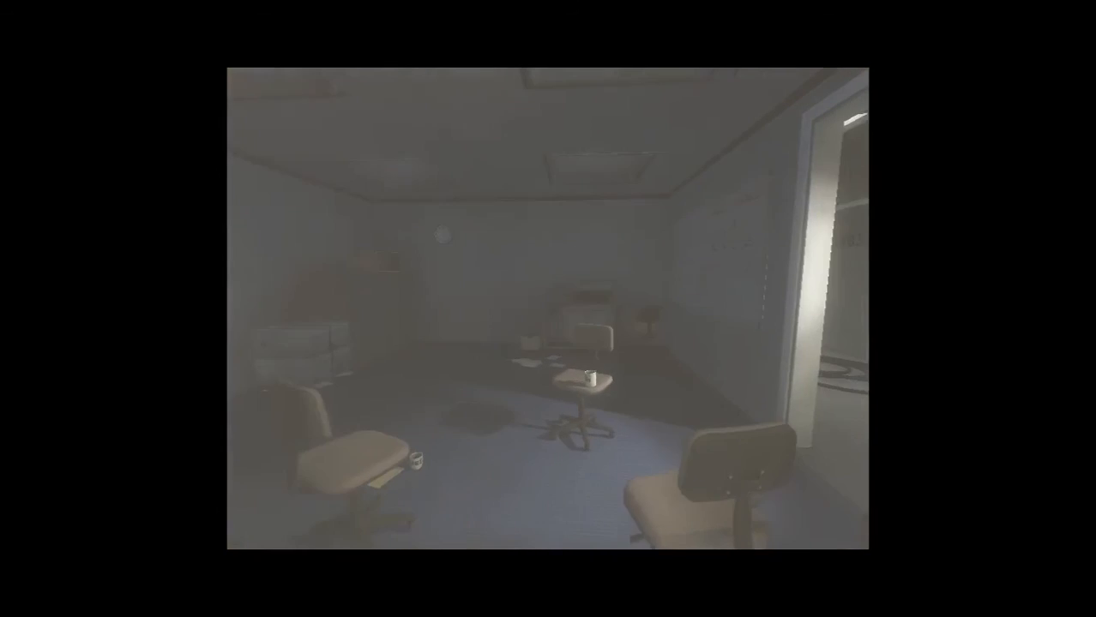
{"action": "mouse_move", "coordinate": [548, 309]}
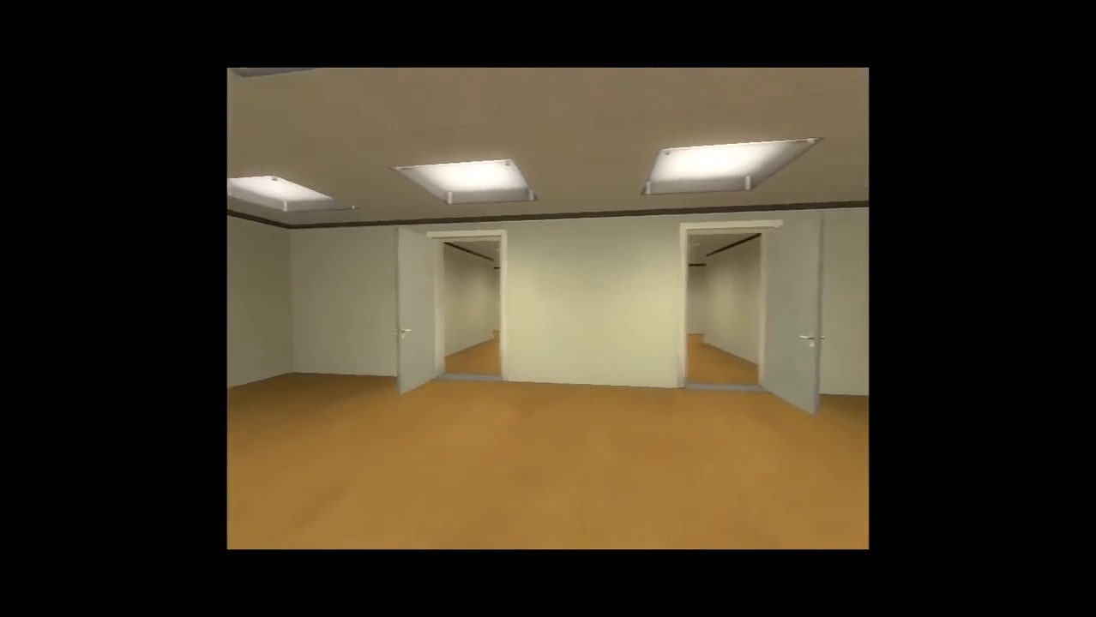
{"action": "key", "text": "W"}
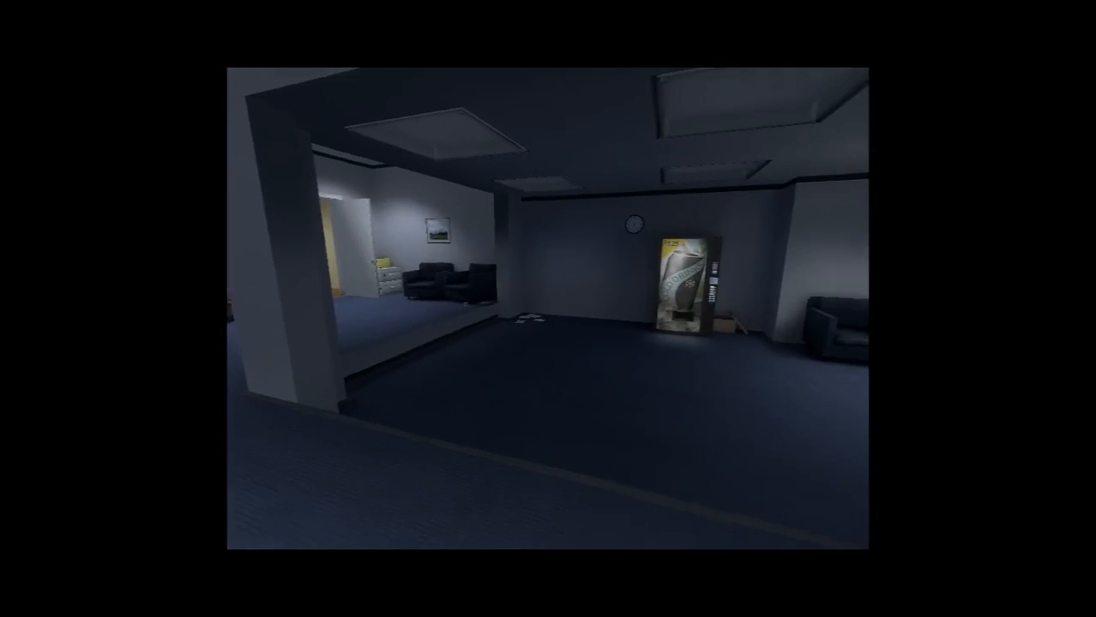
{"action": "mouse_move", "coordinate": [548, 308]}
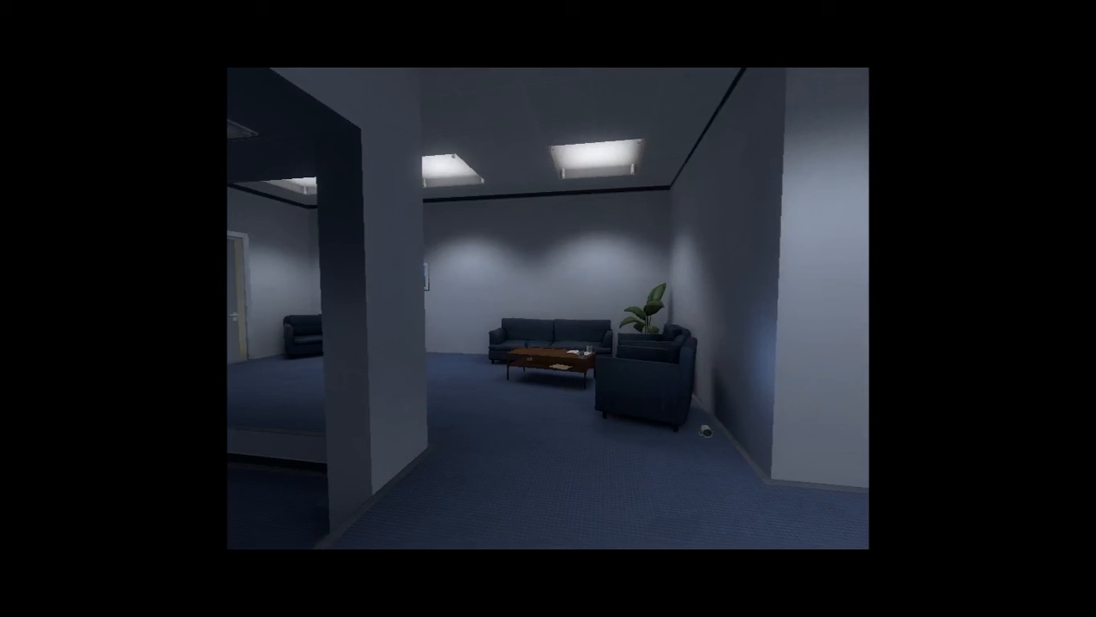
{"action": "mouse_move", "coordinate": [548, 308]}
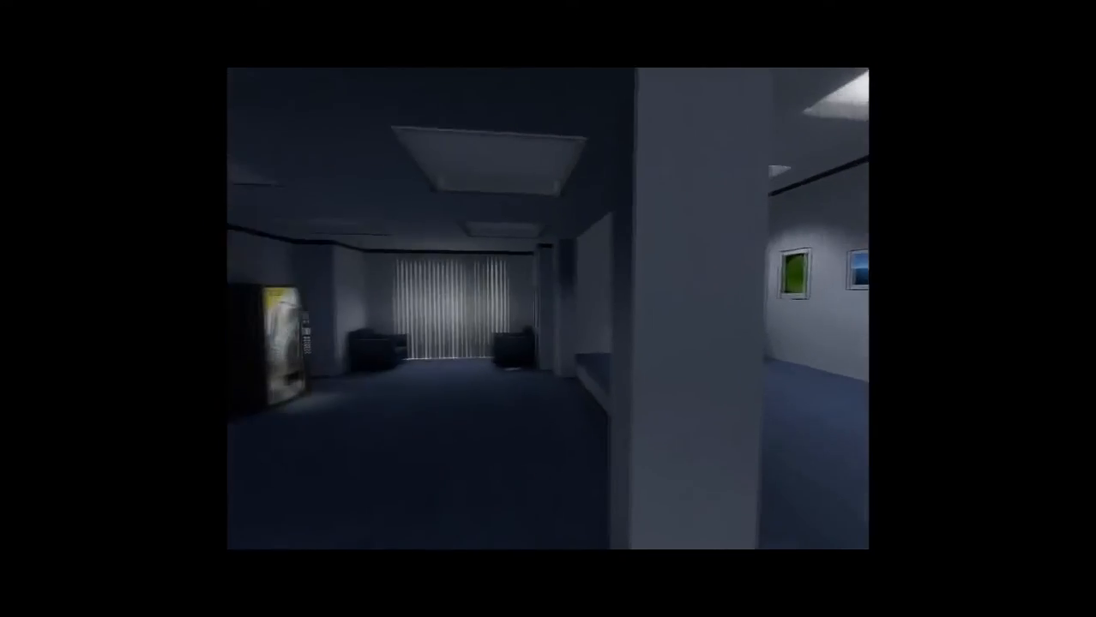
{"action": "mouse_move", "coordinate": [548, 308]}
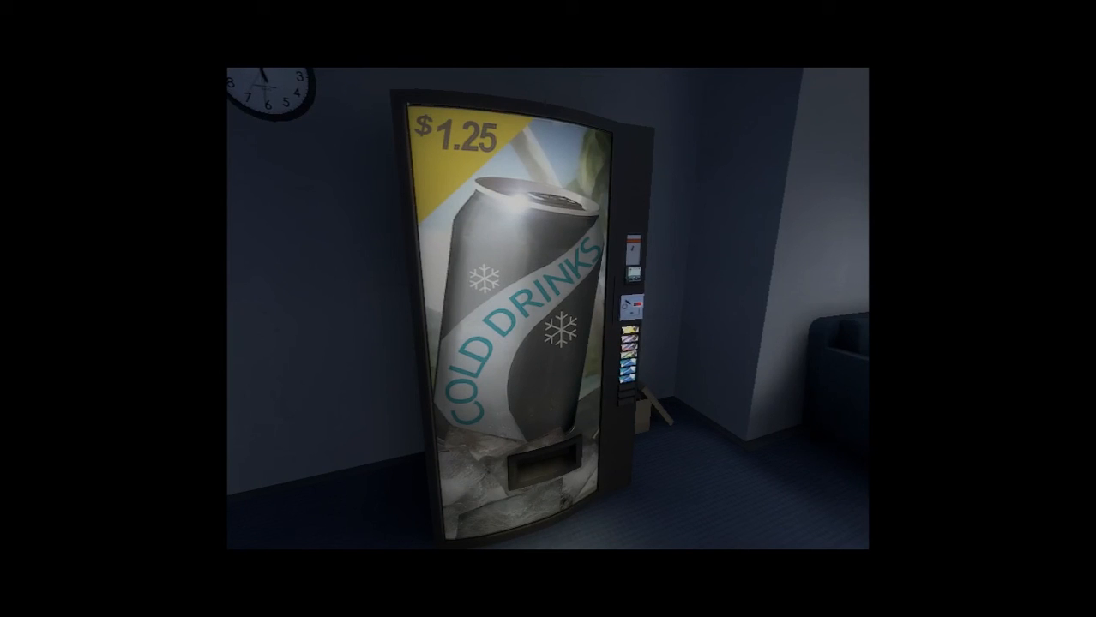
{"action": "mouse_move", "coordinate": [548, 309]}
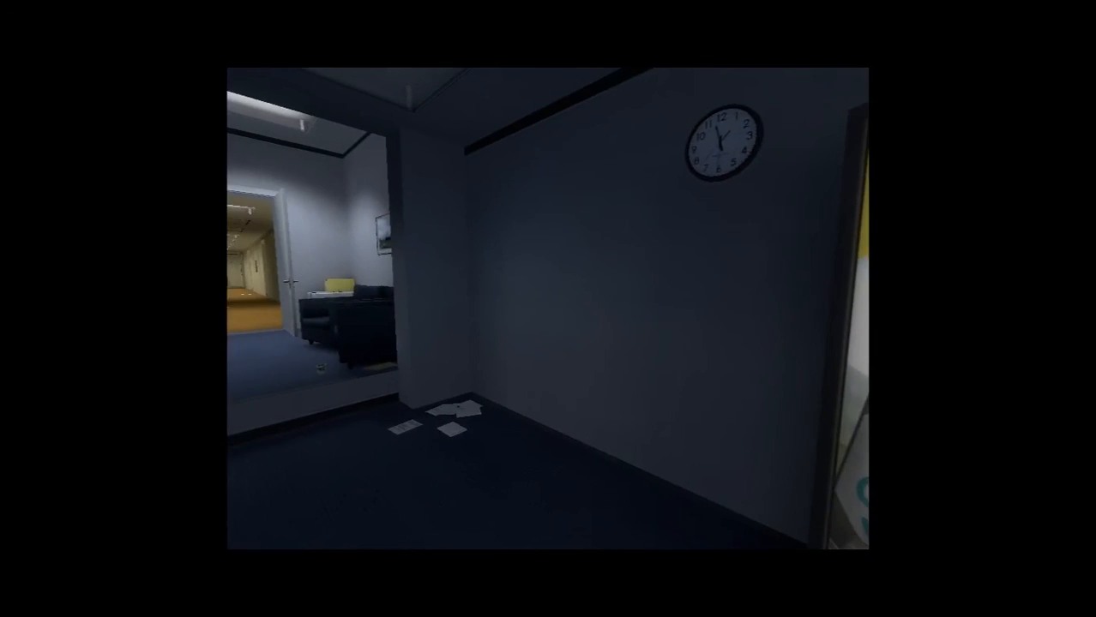
{"action": "mouse_move", "coordinate": [548, 309]}
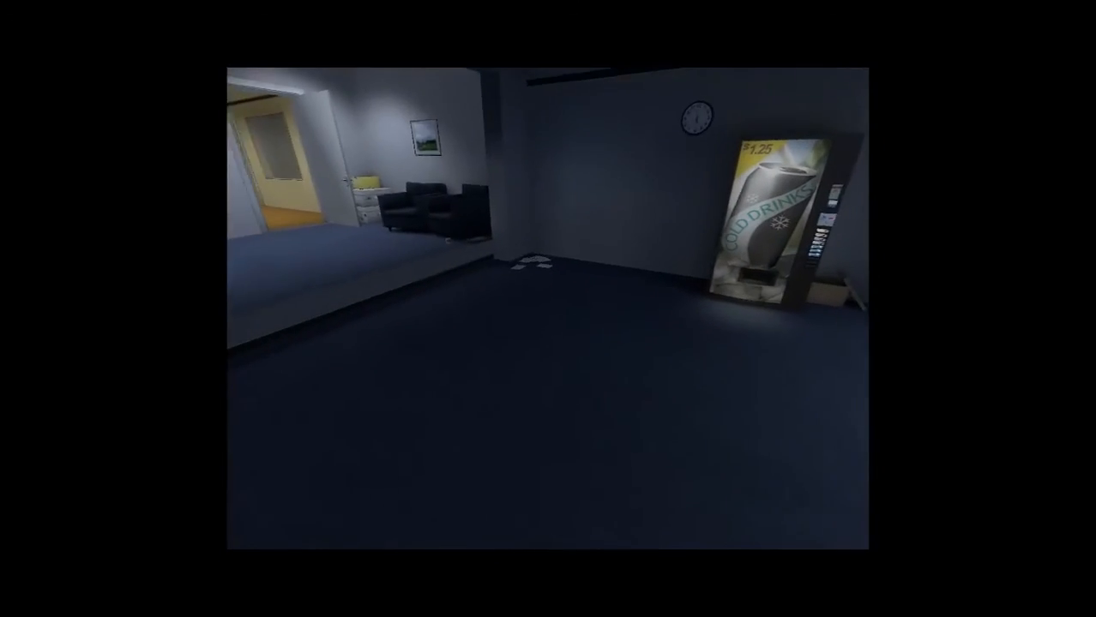
{"action": "mouse_move", "coordinate": [549, 308]}
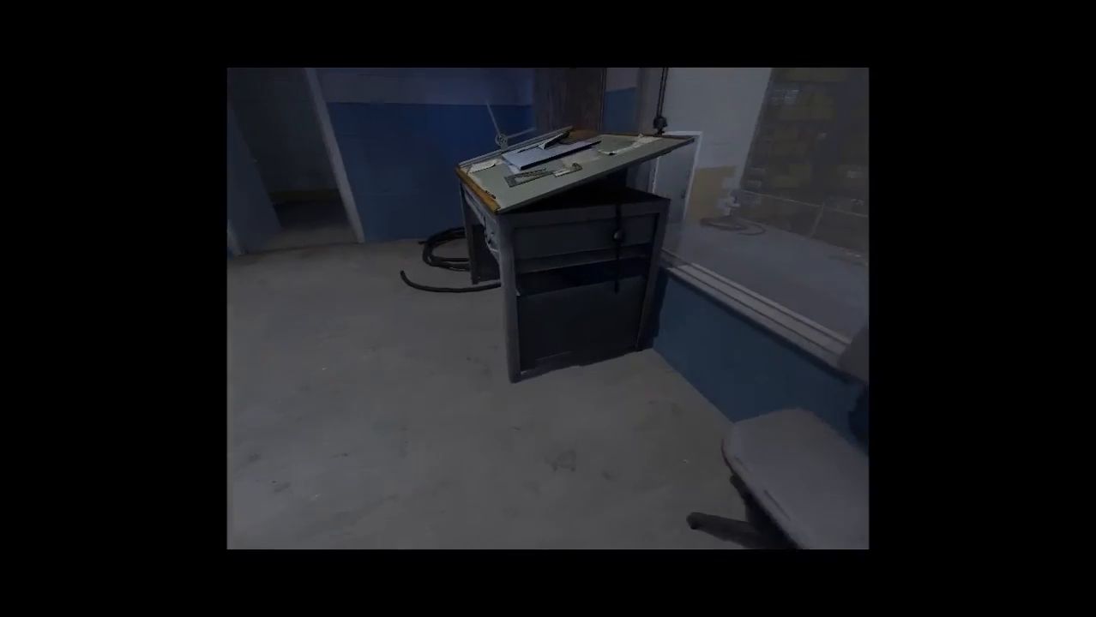
{"action": "mouse_move", "coordinate": [548, 309]}
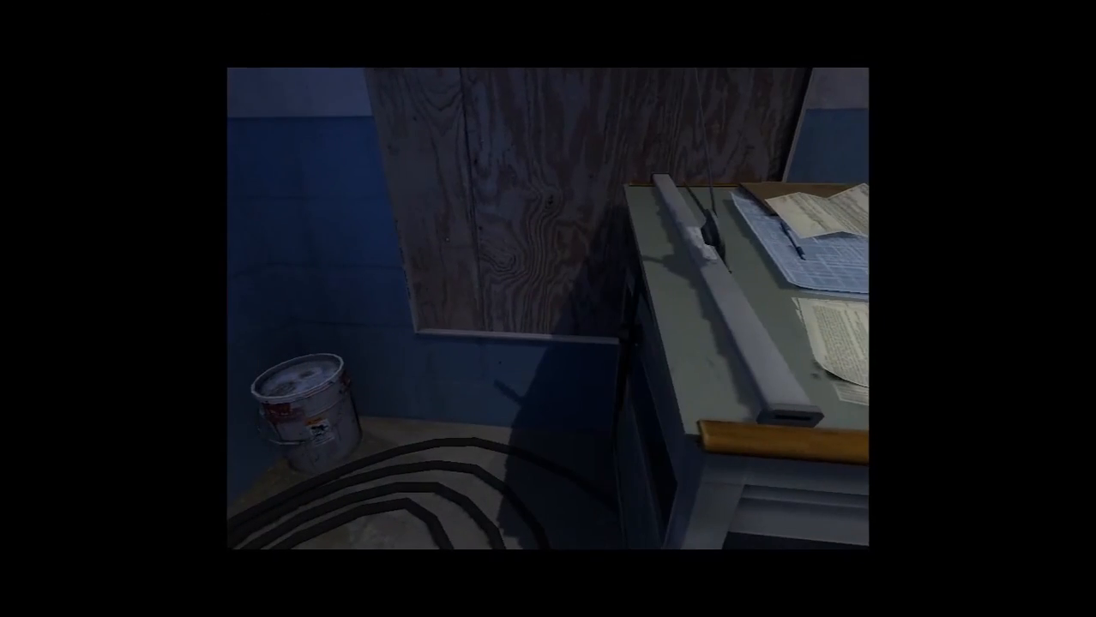
{"action": "mouse_move", "coordinate": [548, 308]}
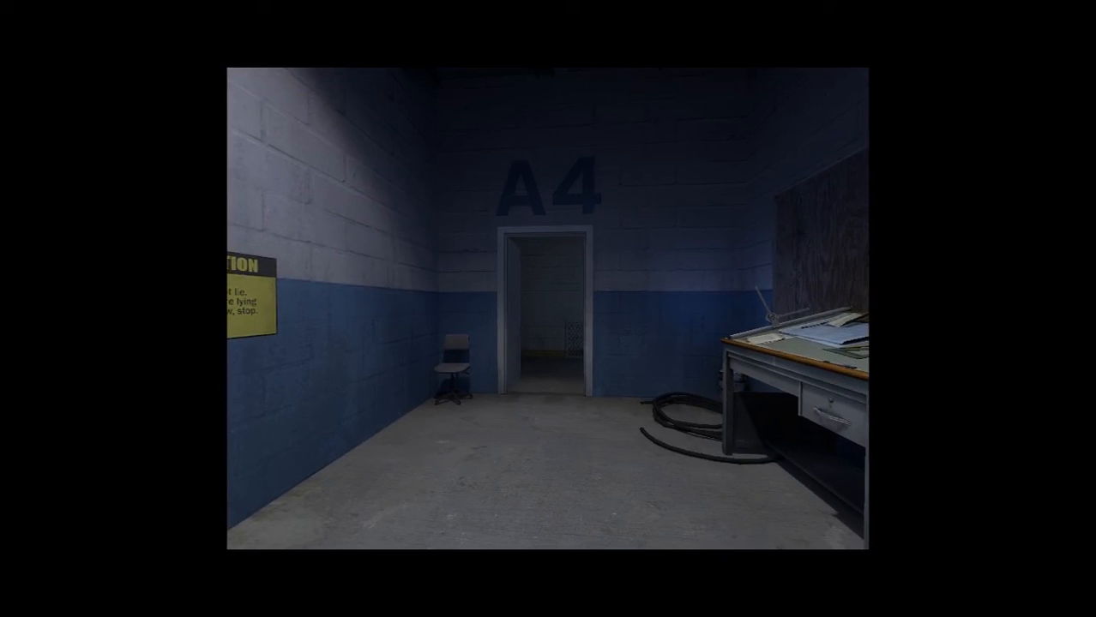
{"action": "scroll", "scroll_direction": "left", "scroll_amount": 3}
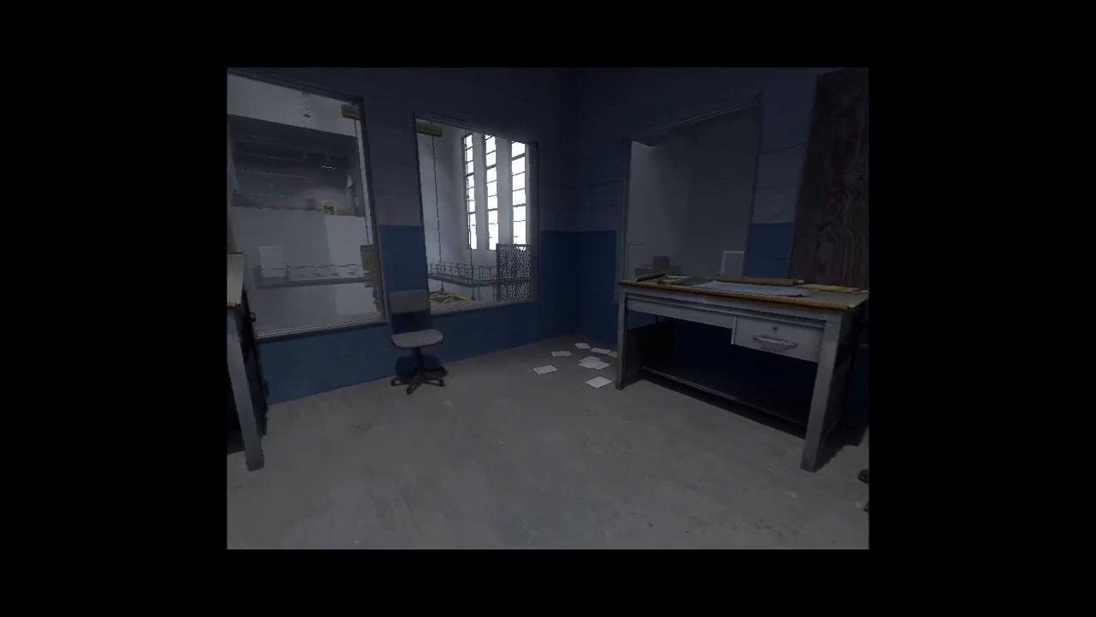
{"action": "mouse_move", "coordinate": [548, 309]}
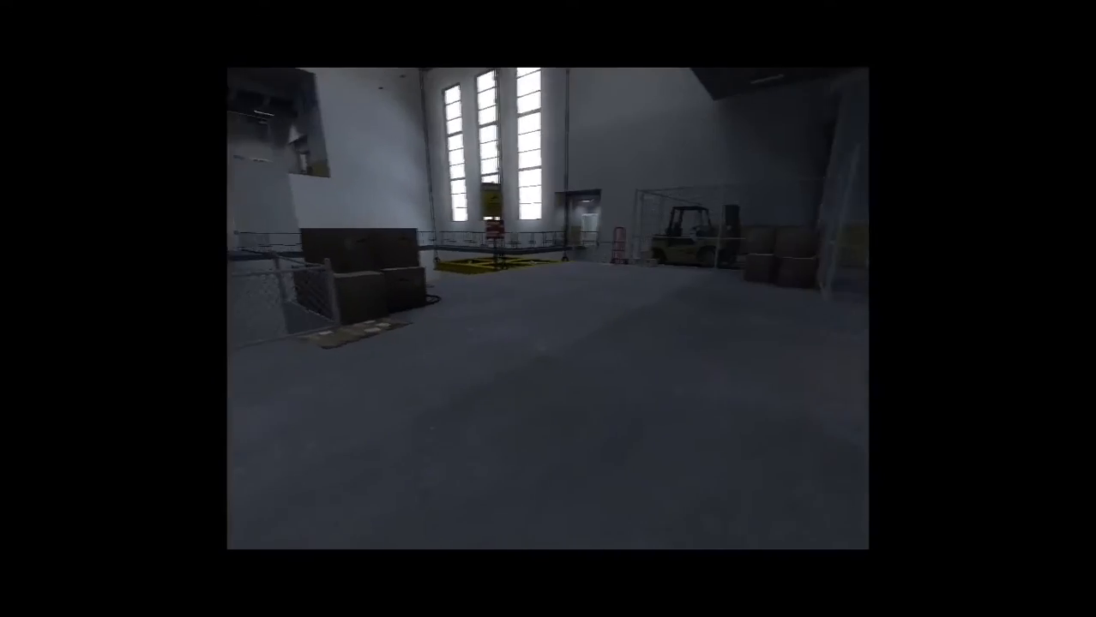
{"action": "mouse_move", "coordinate": [548, 309]}
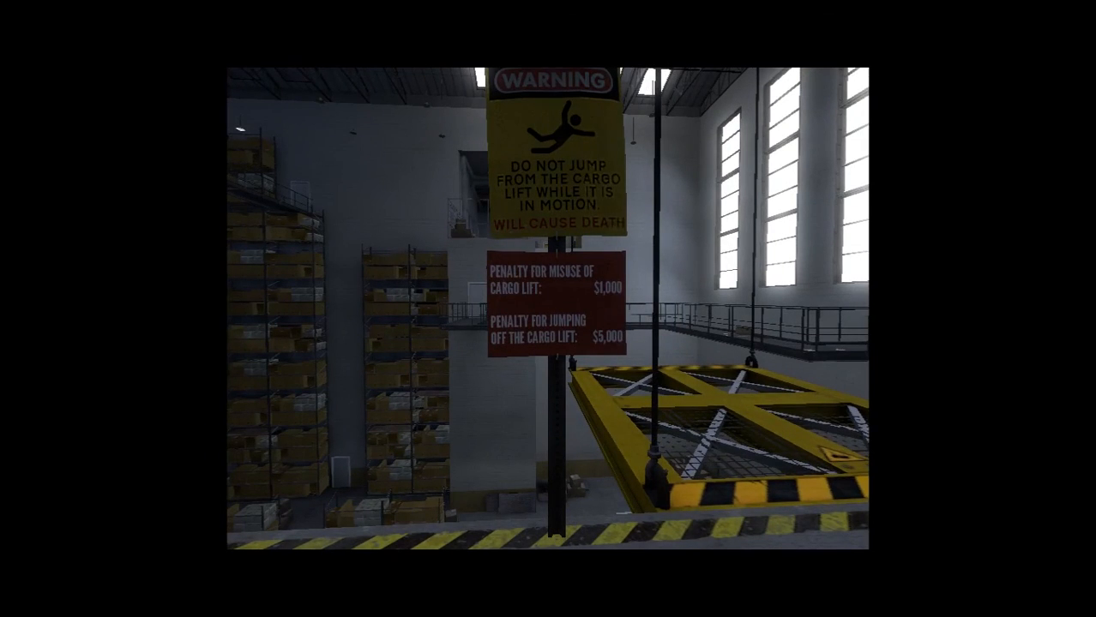
{"action": "mouse_move", "coordinate": [548, 309]}
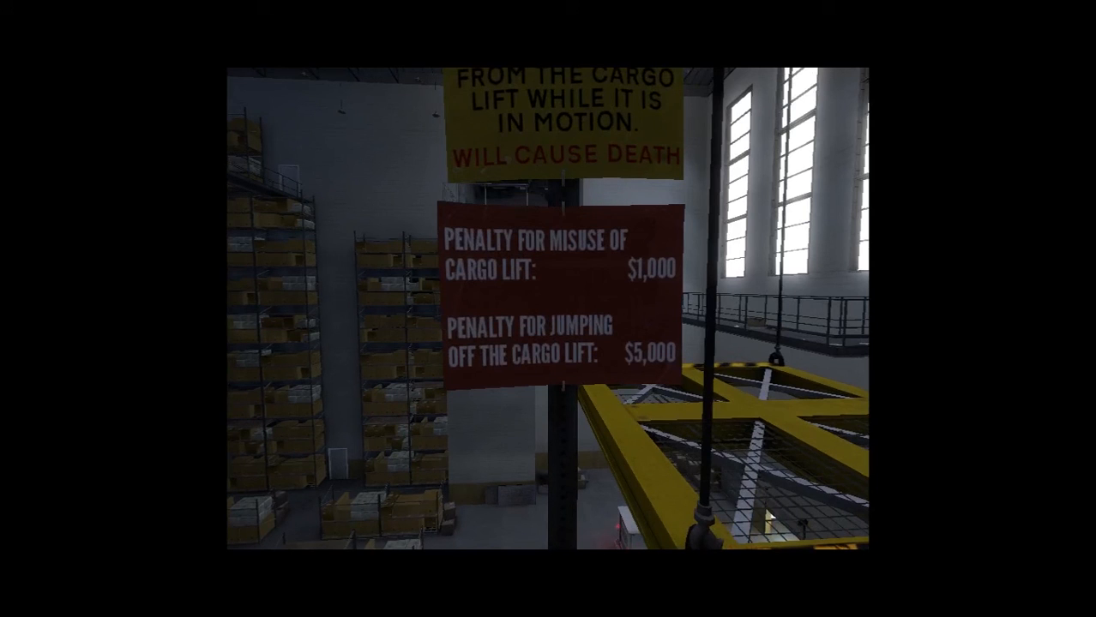